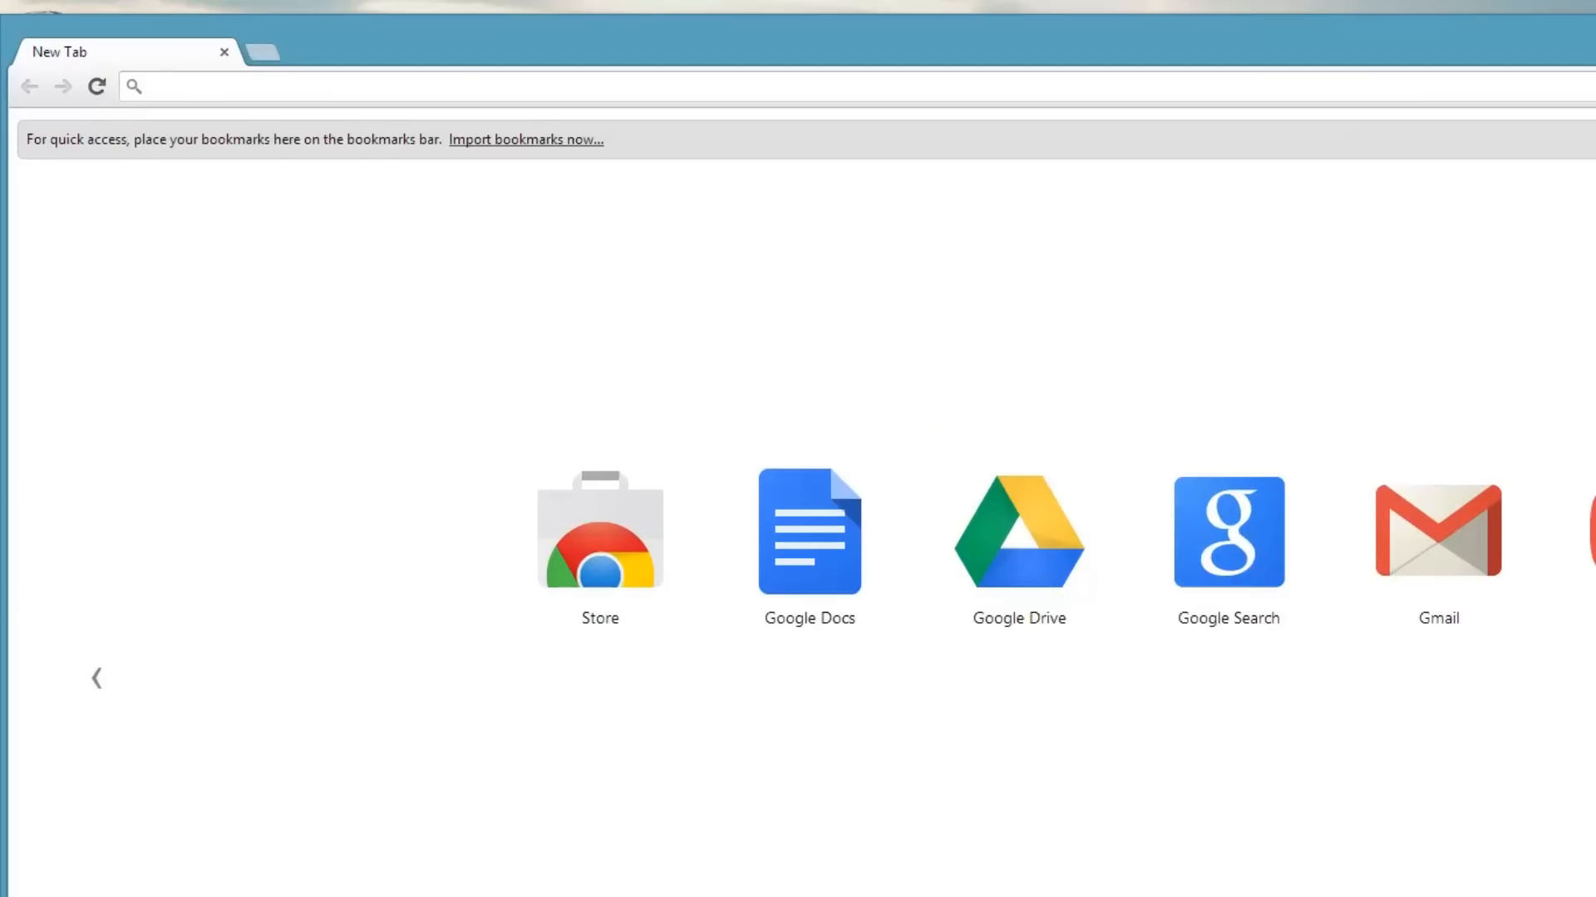
Step: Visit yahoo.com, confirm the visit appears in History, then close Chrome
{"action": "type", "text": "yaho.com"}
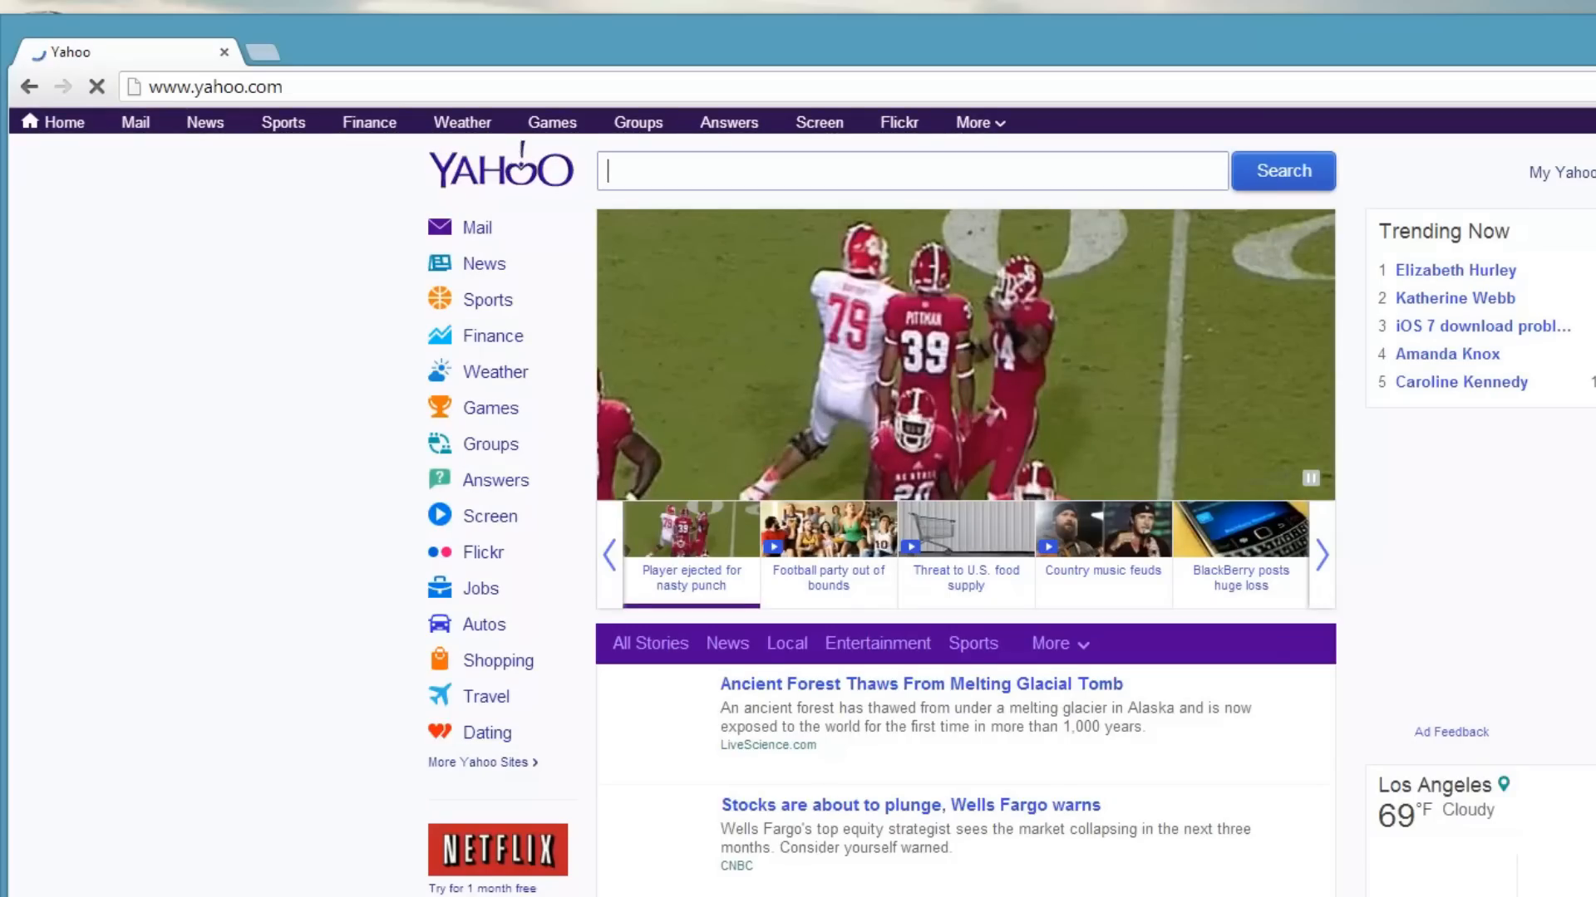
{"action": "left_click", "coordinate": [1584, 82]}
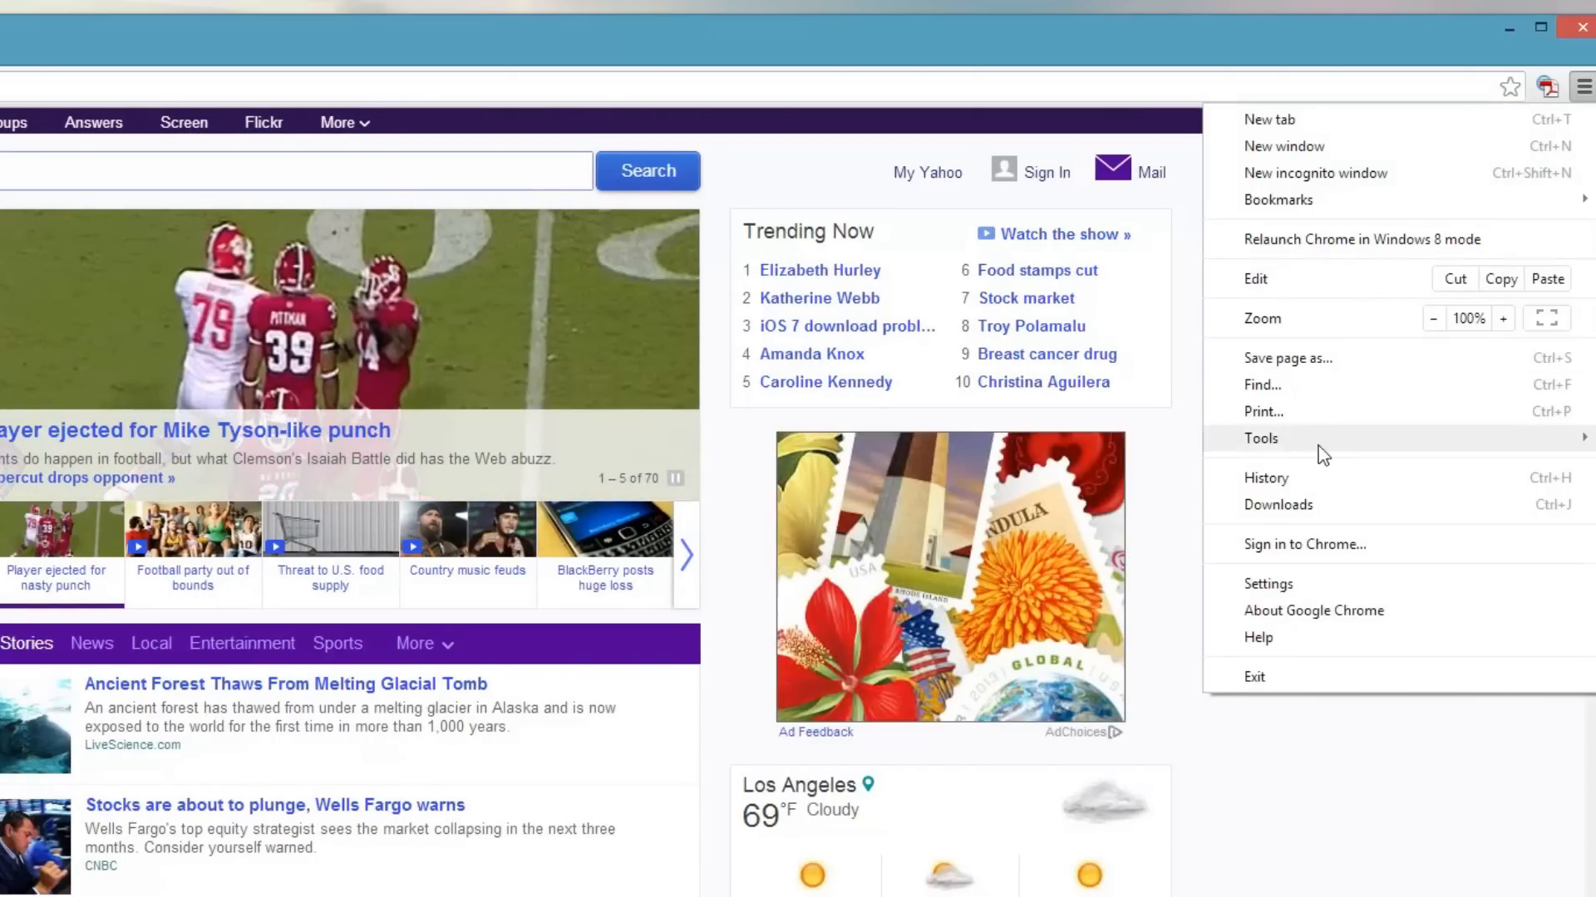
{"action": "left_click", "coordinate": [1265, 478]}
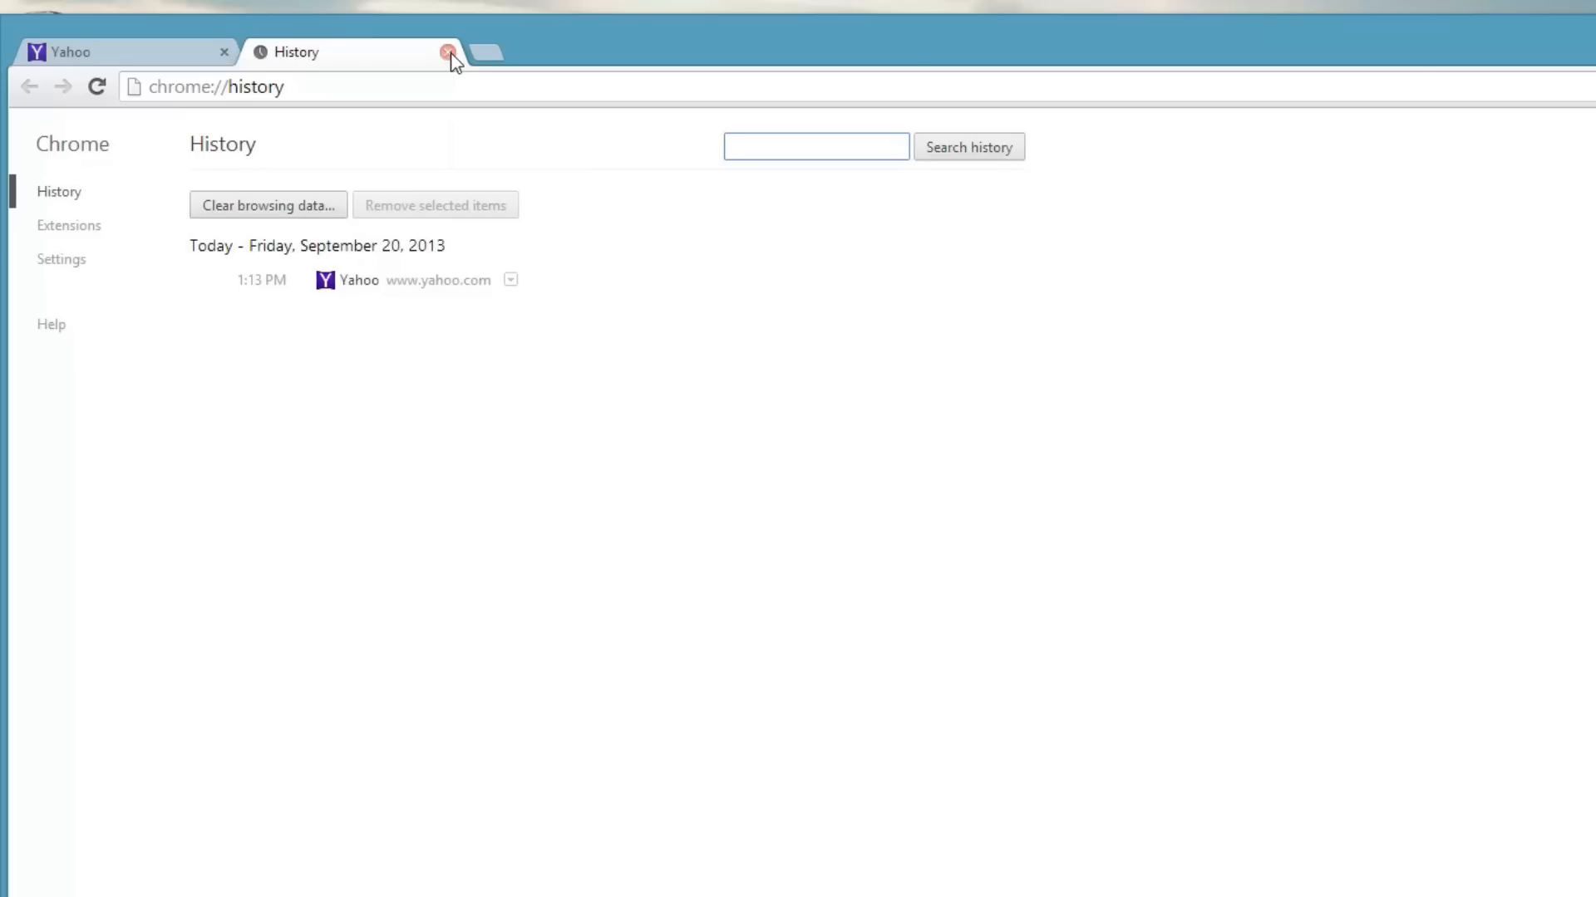
{"action": "left_click", "coordinate": [443, 51]}
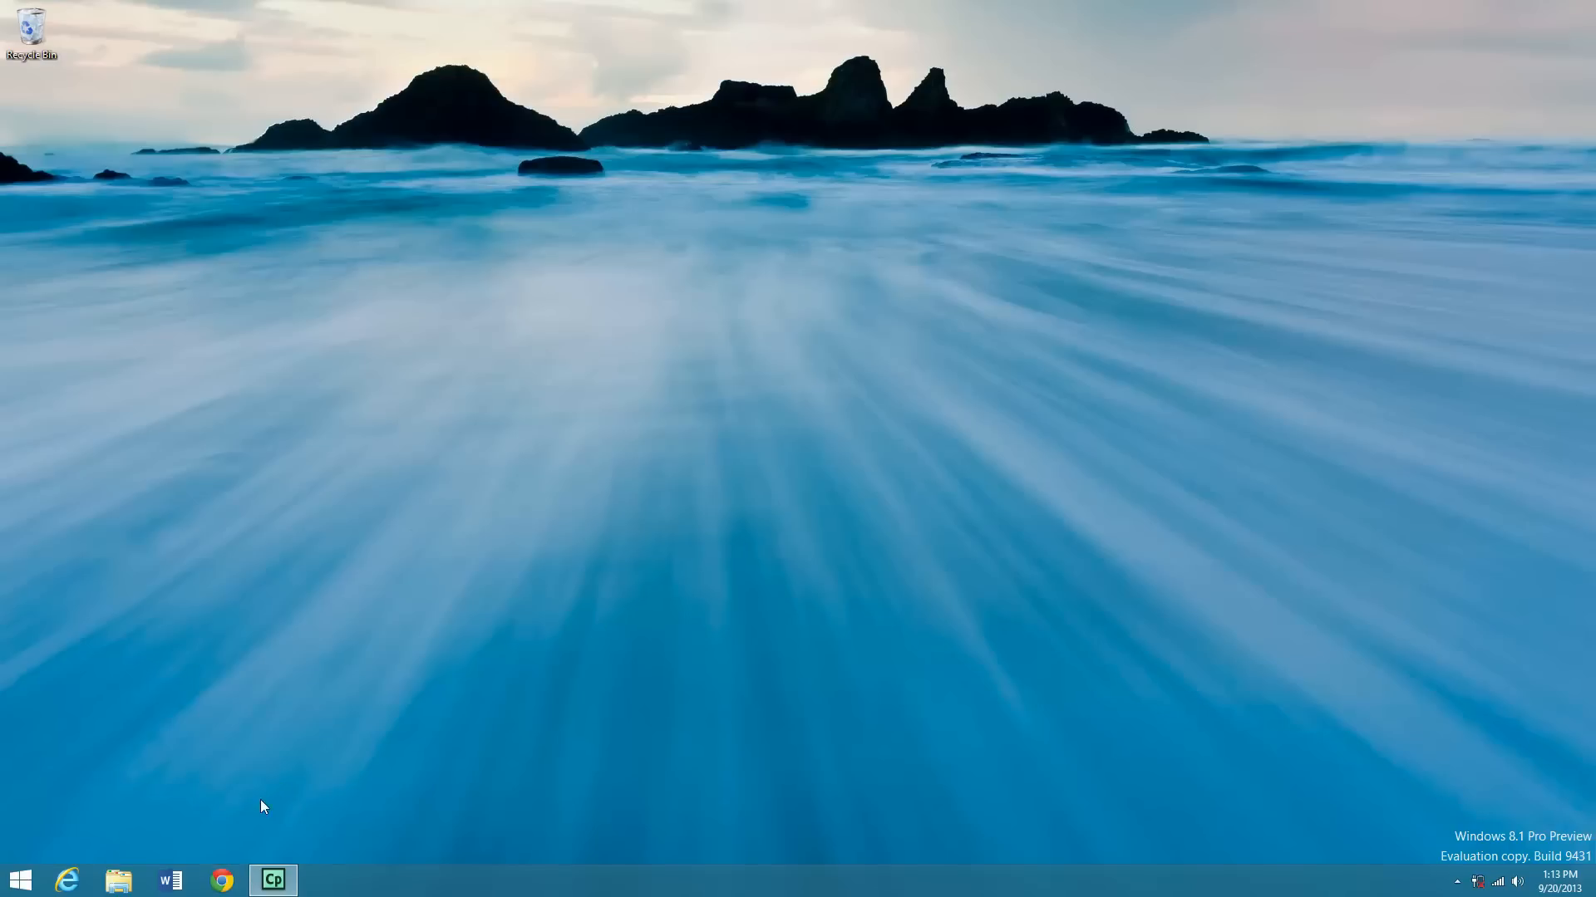
Step: Relaunch Chrome and search the Chrome Web Store for 'click&clean'
{"action": "left_click", "coordinate": [221, 880]}
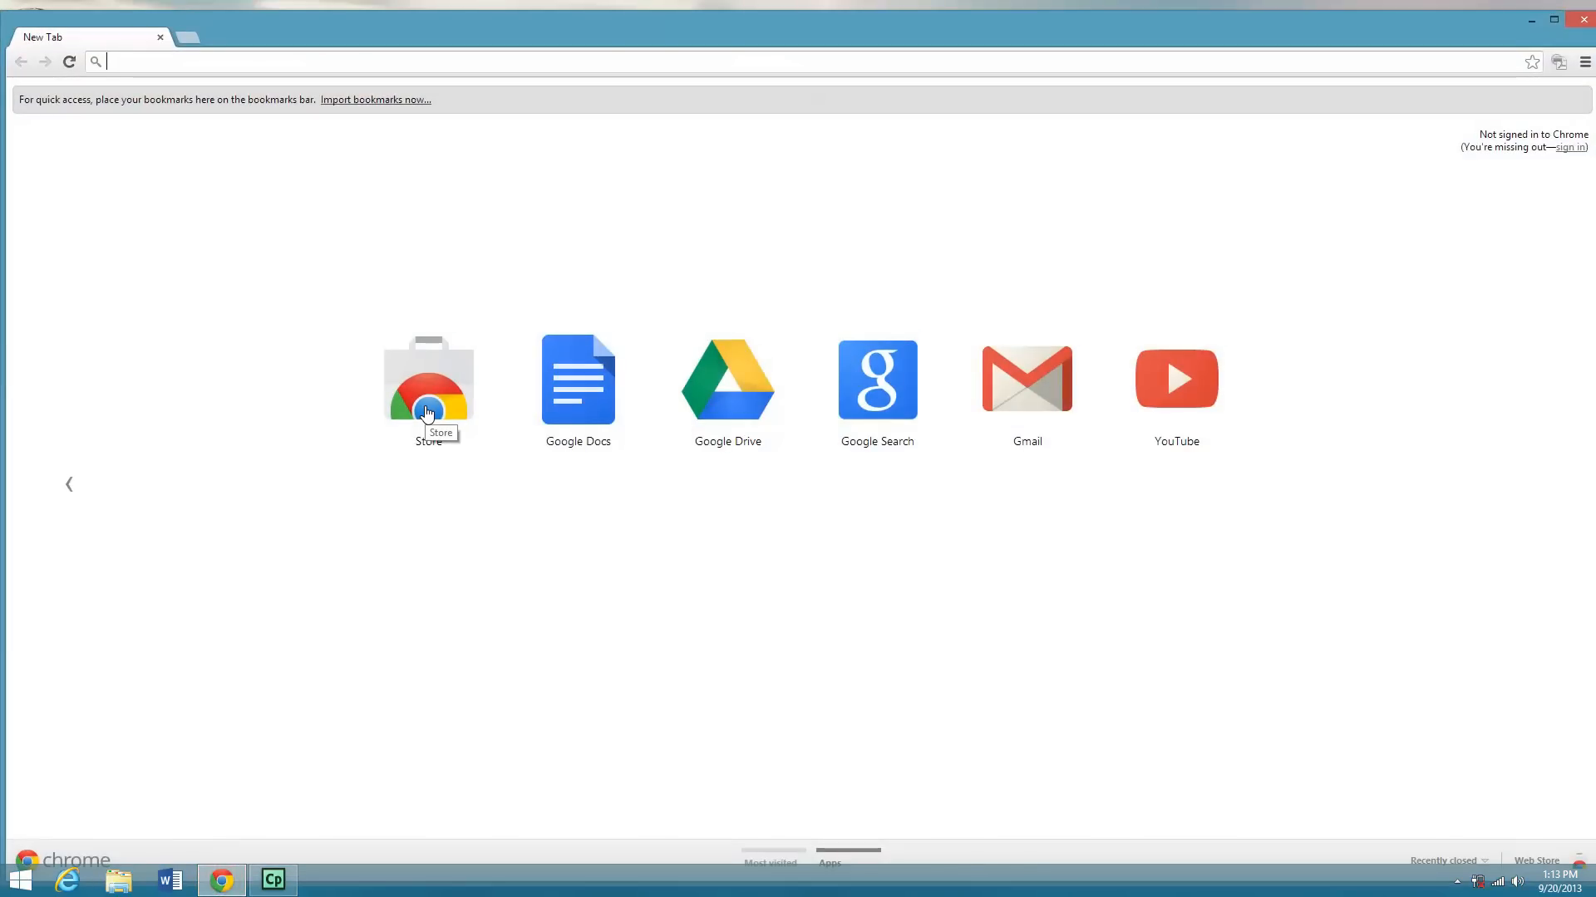
{"action": "left_click", "coordinate": [428, 394]}
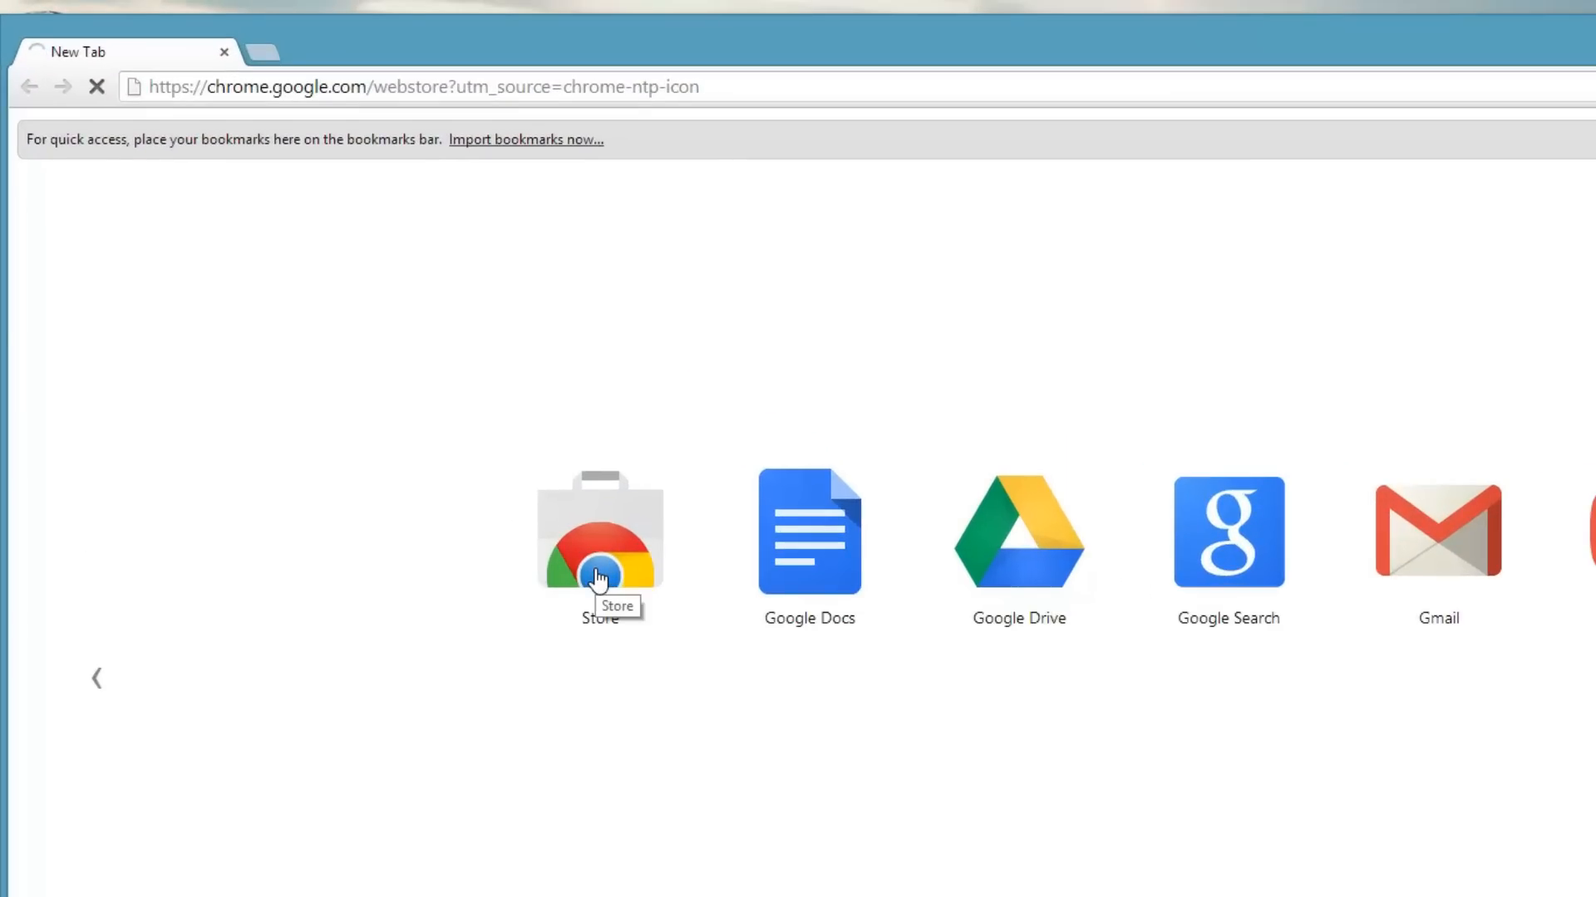
{"action": "left_click", "coordinate": [600, 552]}
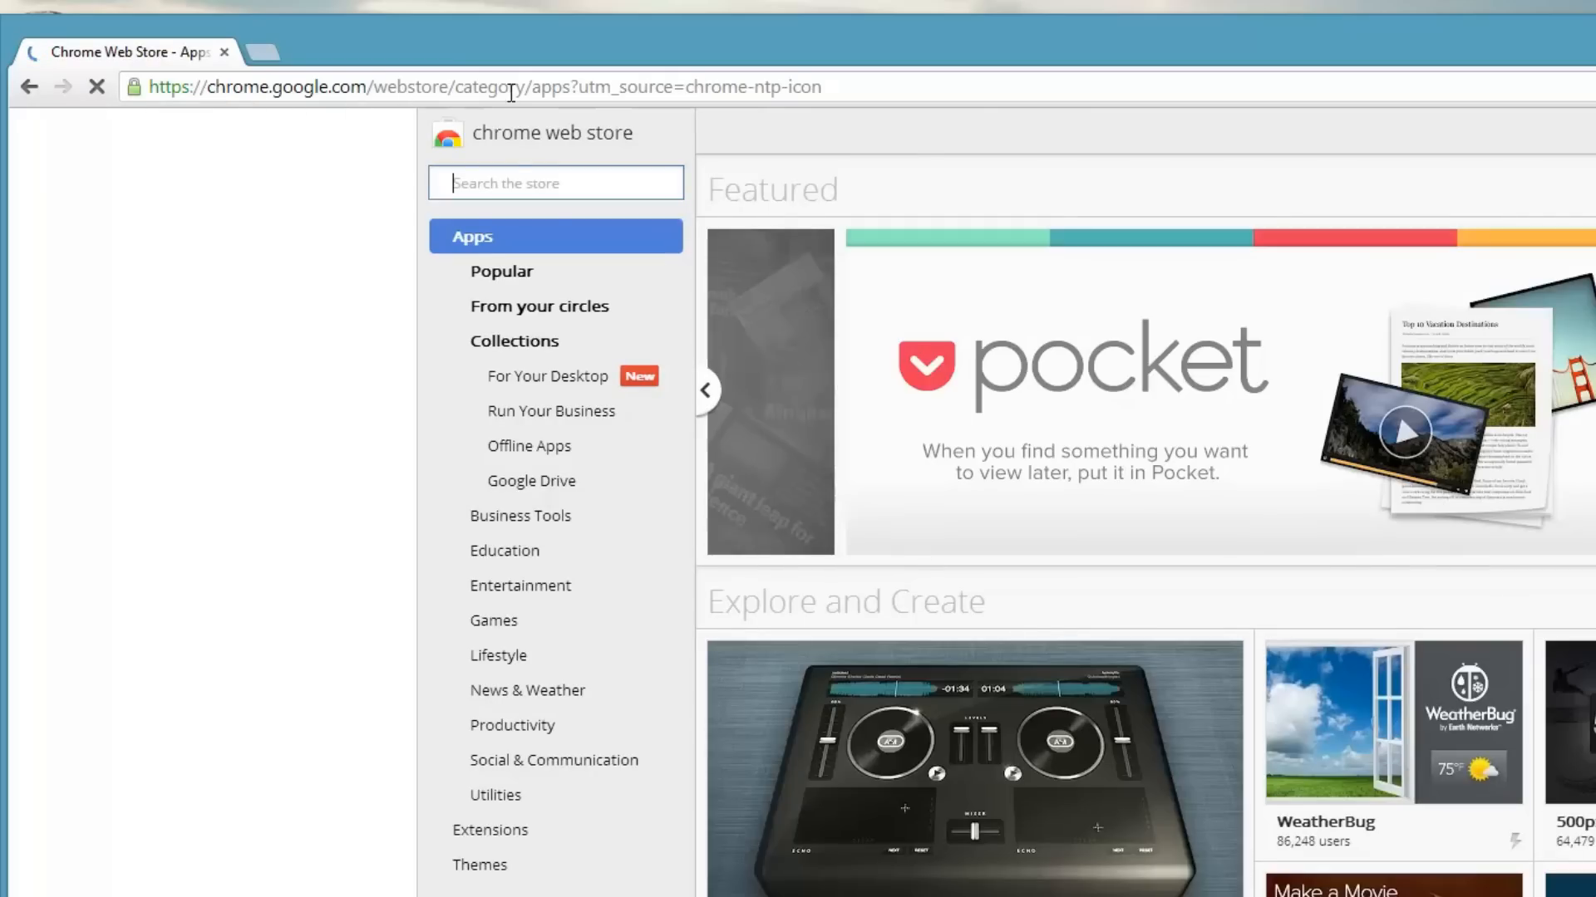
{"action": "type", "text": "clic"}
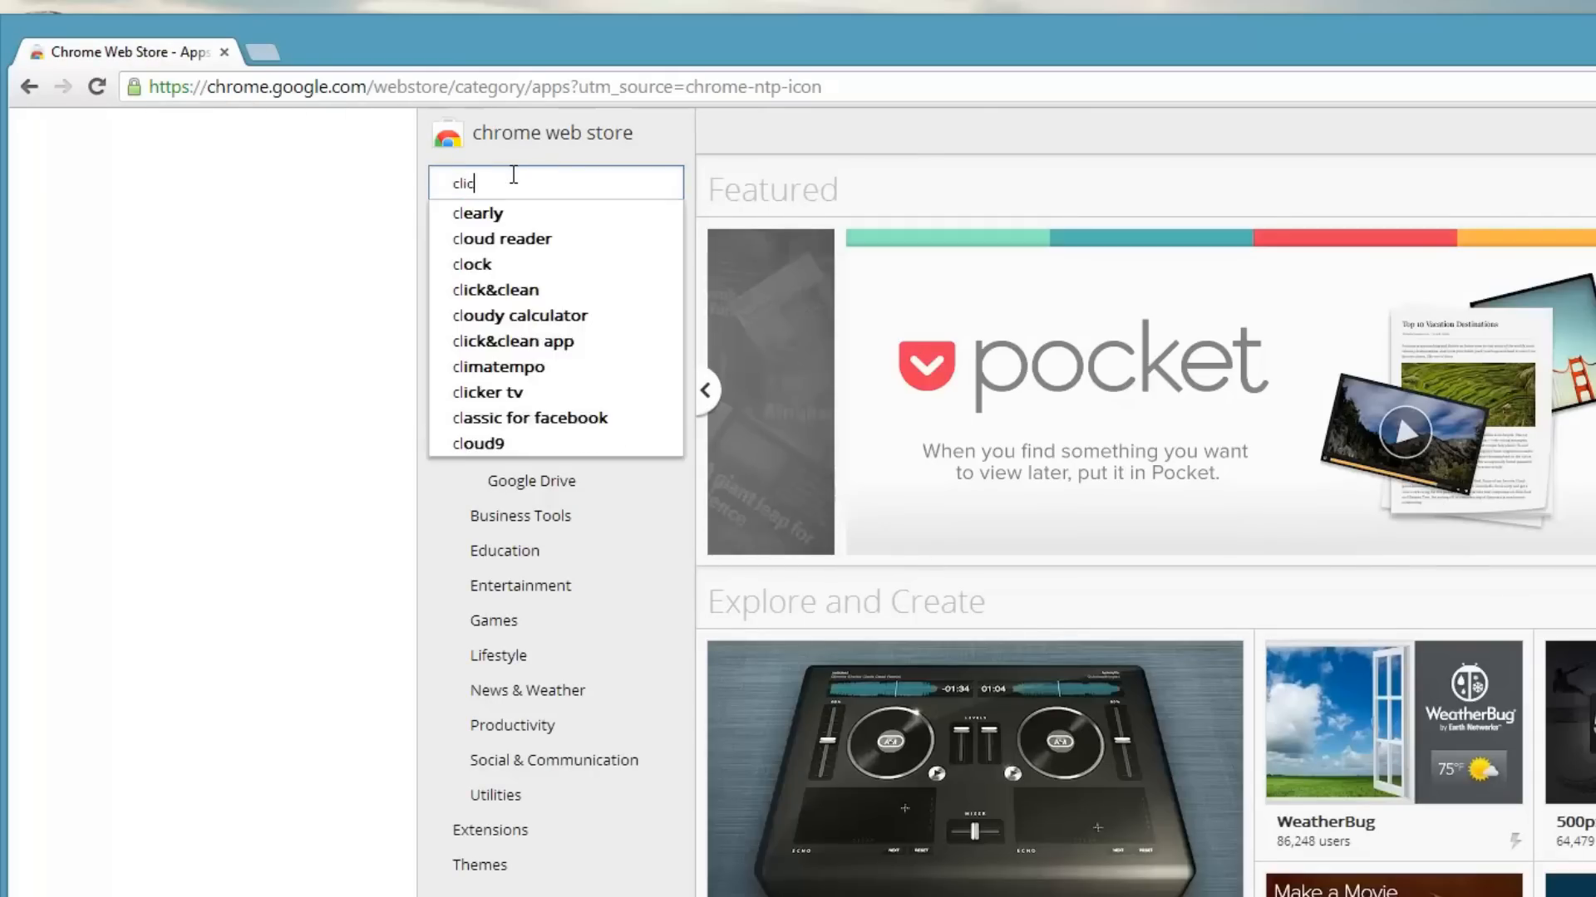
{"action": "left_click", "coordinate": [496, 290]}
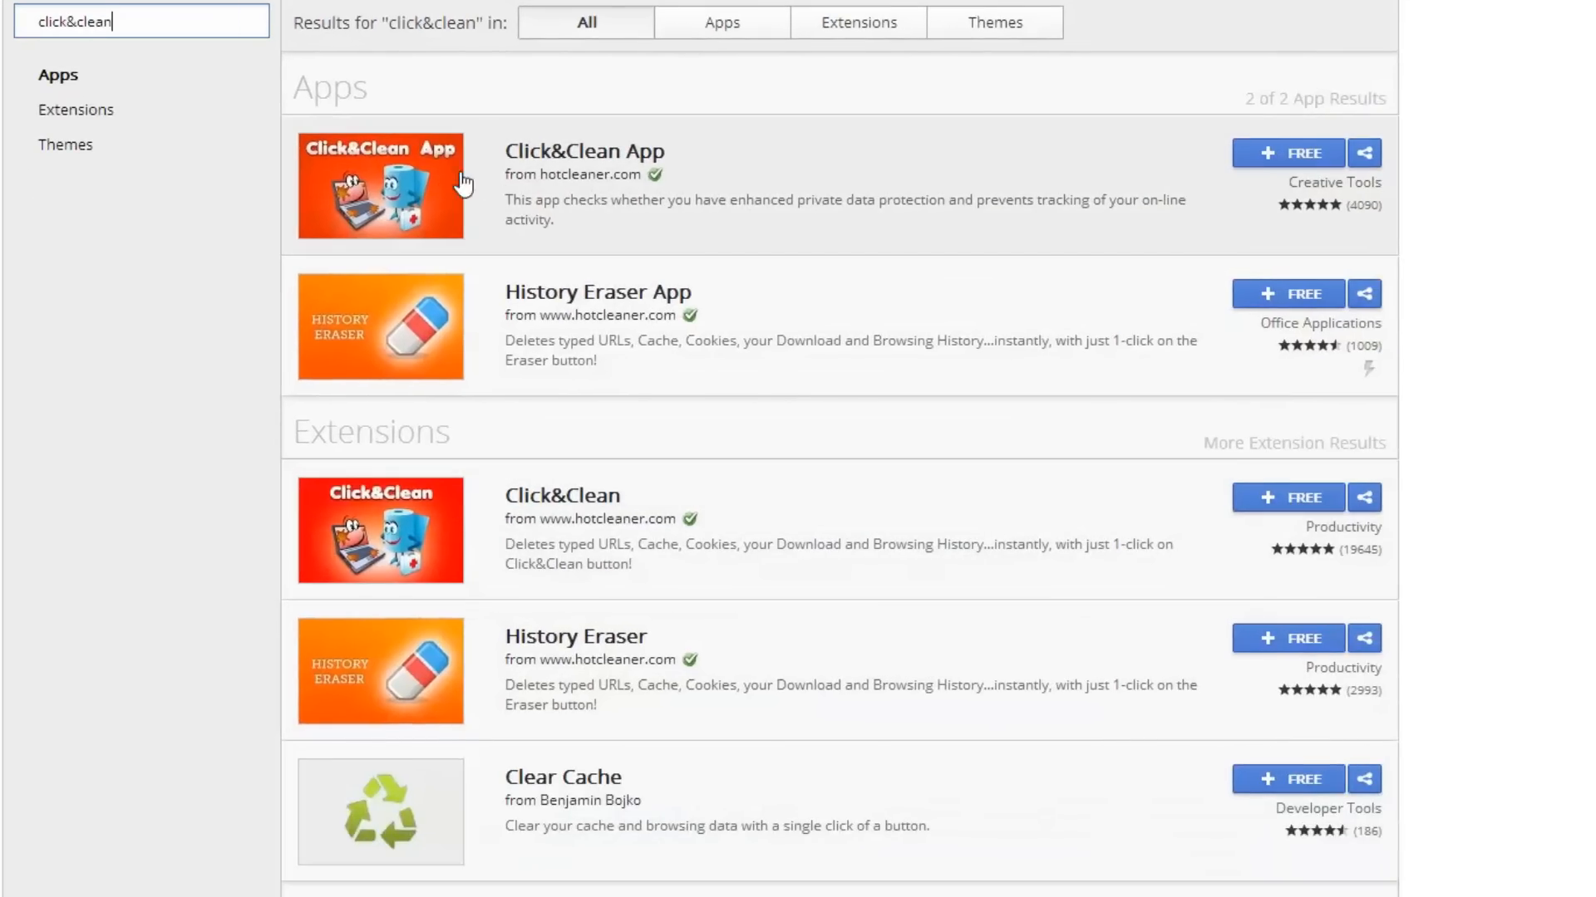
{"action": "mouse_move", "coordinate": [377, 562]}
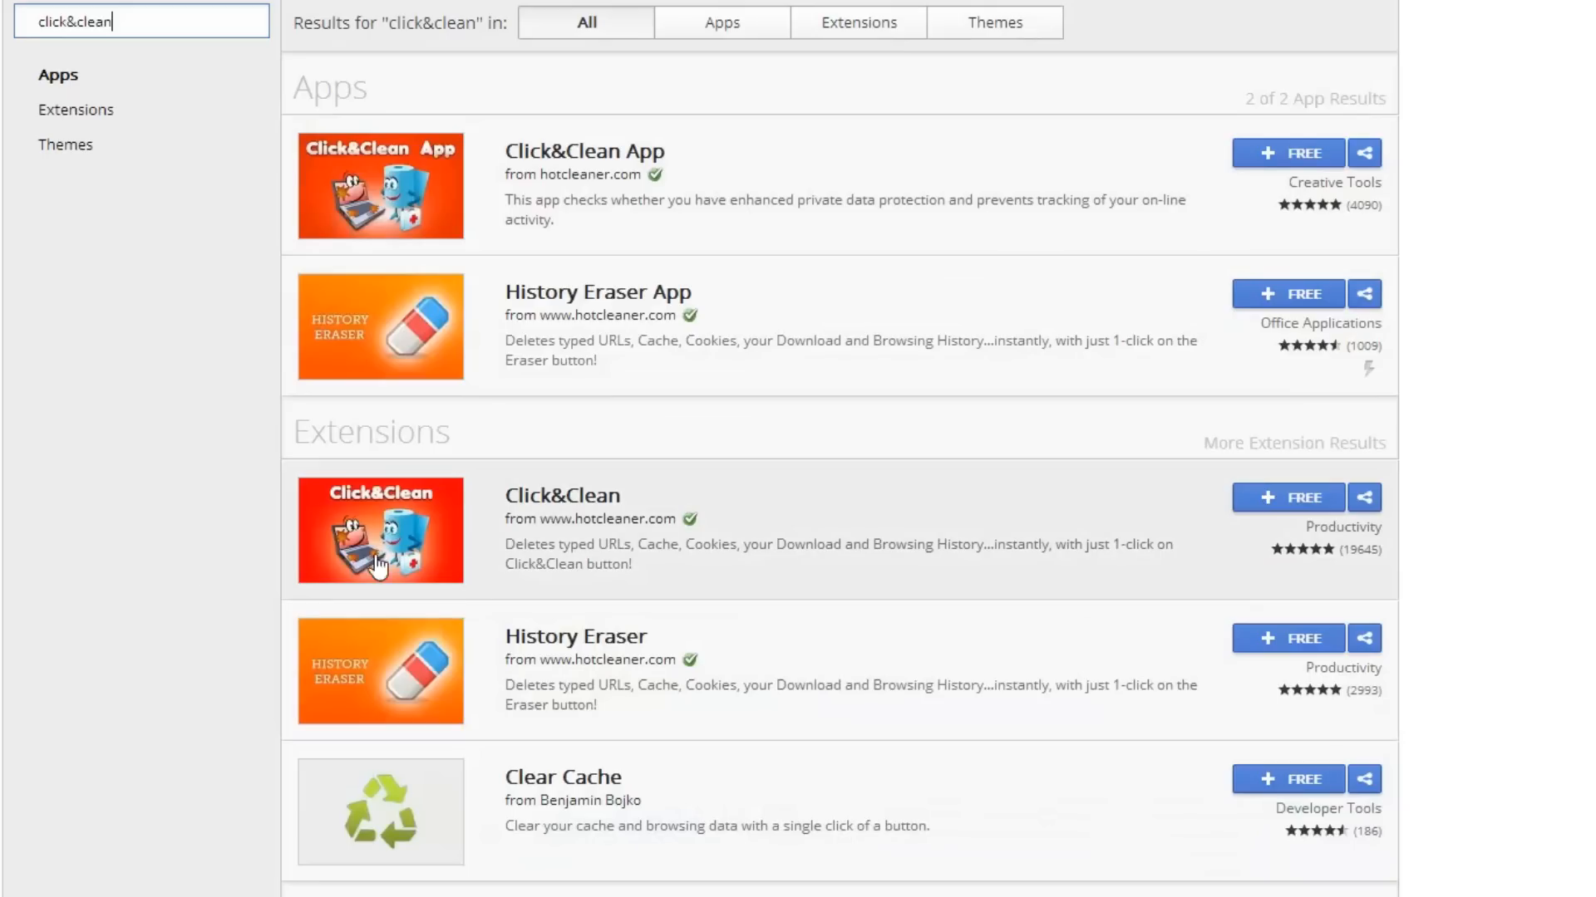
{"action": "mouse_move", "coordinate": [400, 539]}
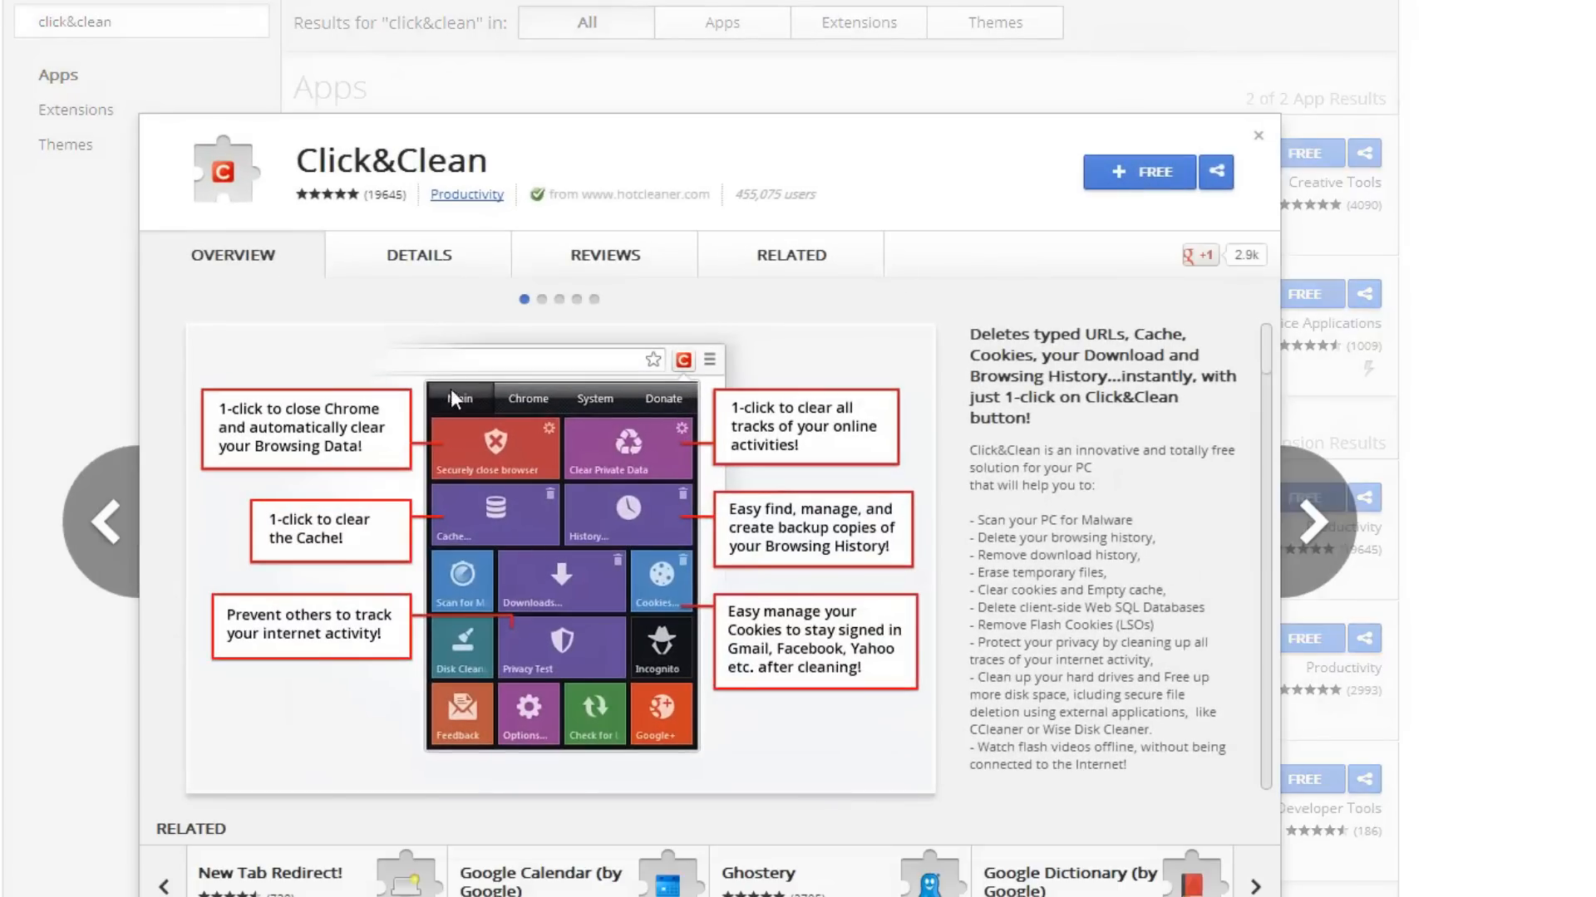
Step: Add the Click&Clean extension to Chrome and confirm in the dialog
{"action": "left_click", "coordinate": [1139, 171]}
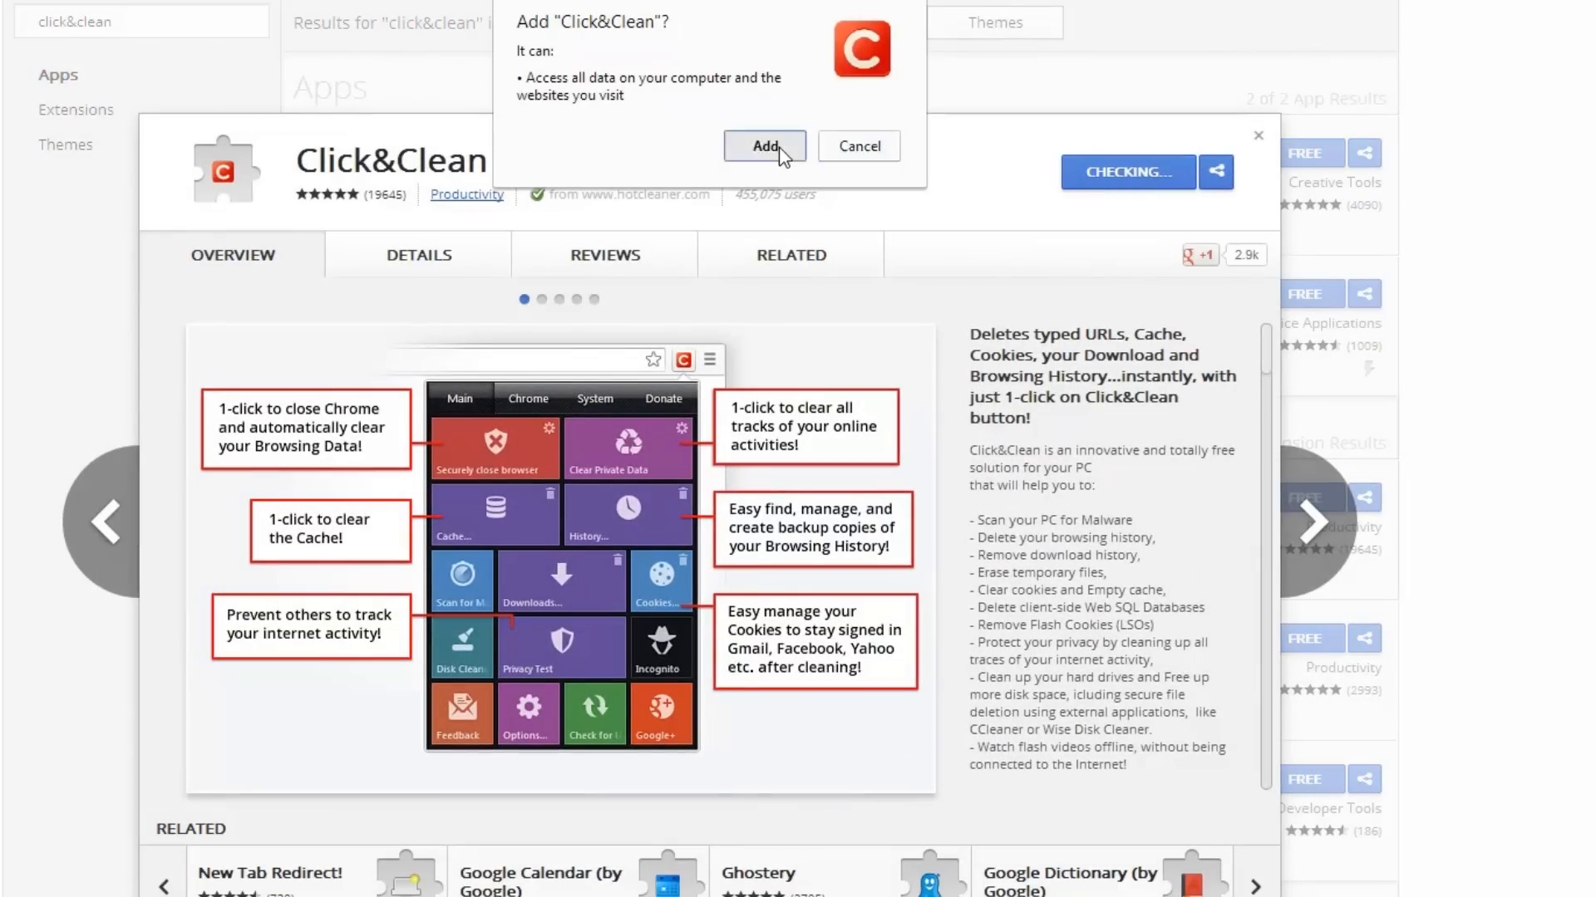
{"action": "left_click", "coordinate": [764, 146]}
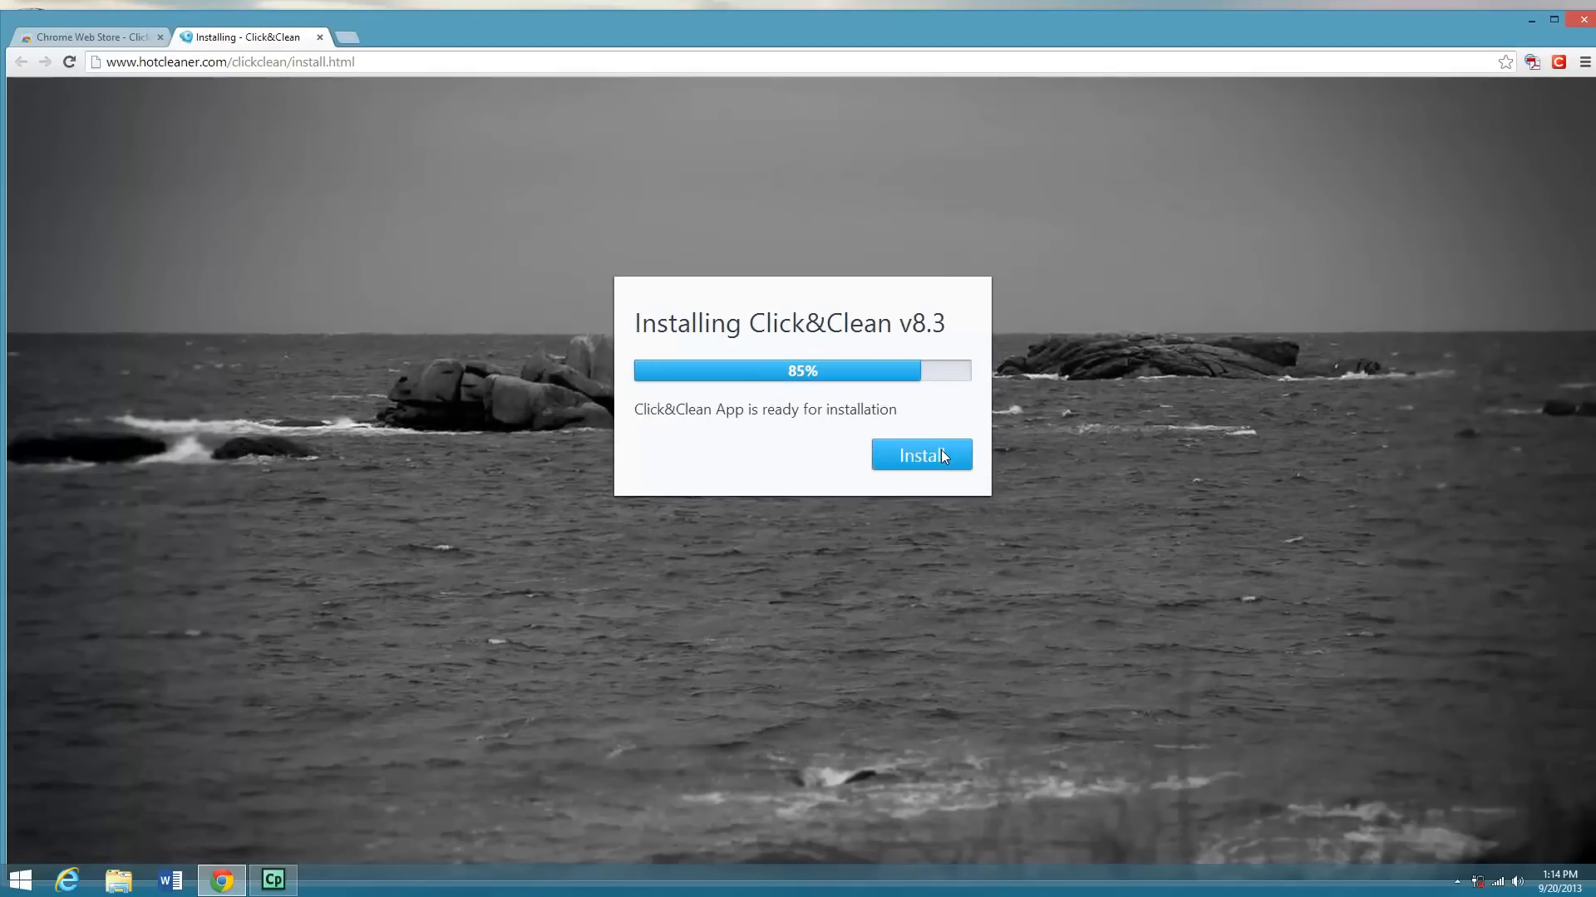
Step: Install Click&Clean from the hotcleaner page and close the store details overlay
{"action": "left_click", "coordinate": [921, 455]}
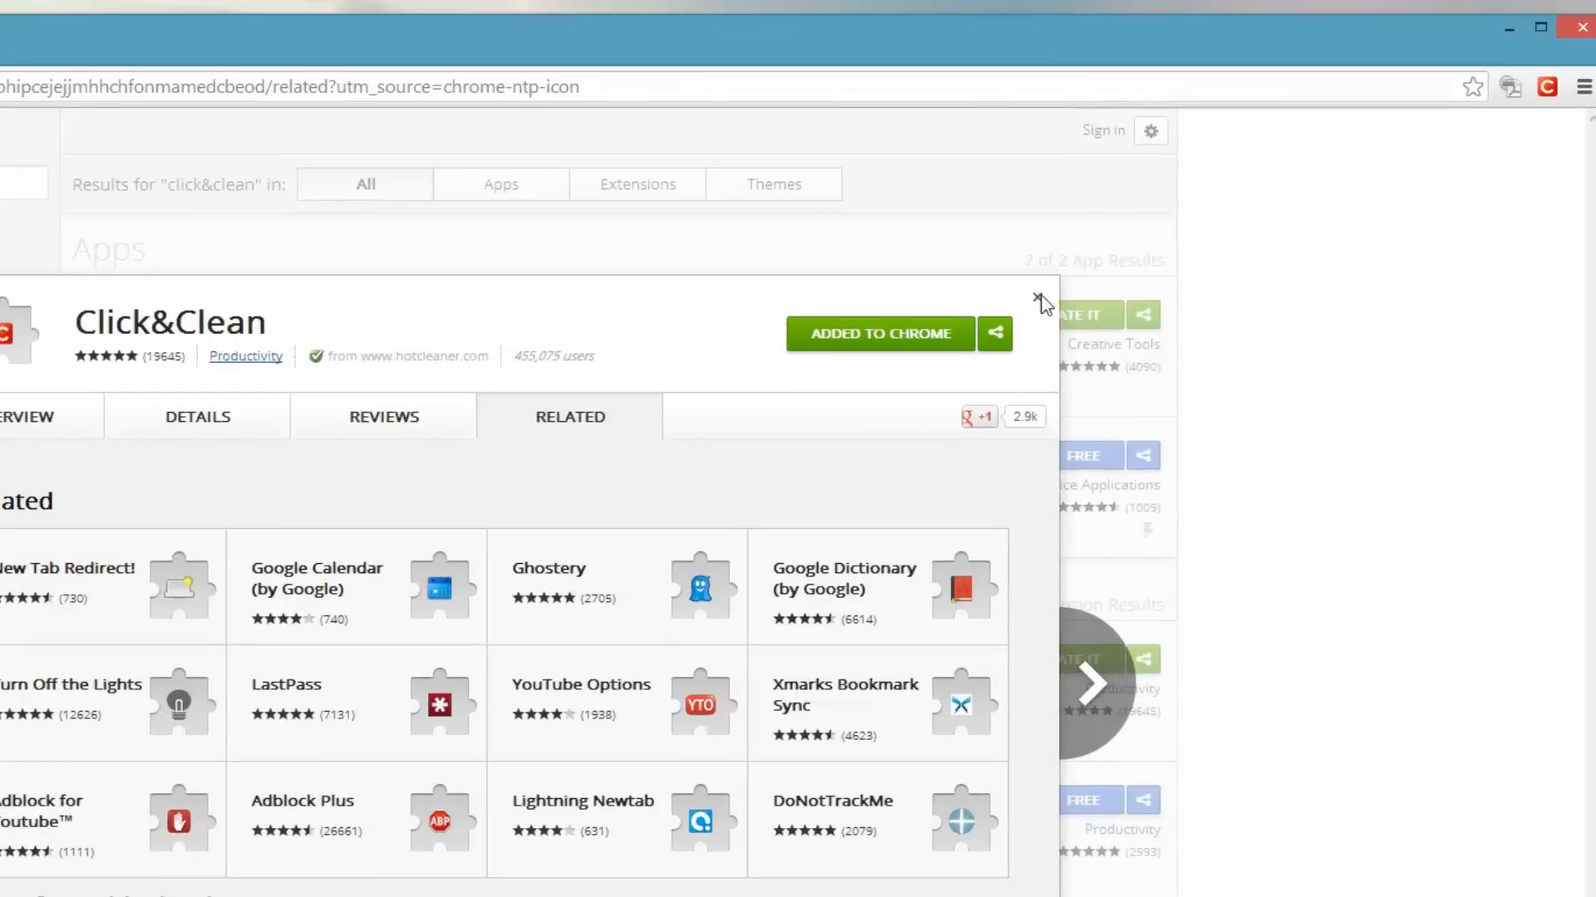
{"action": "left_click", "coordinate": [1039, 300]}
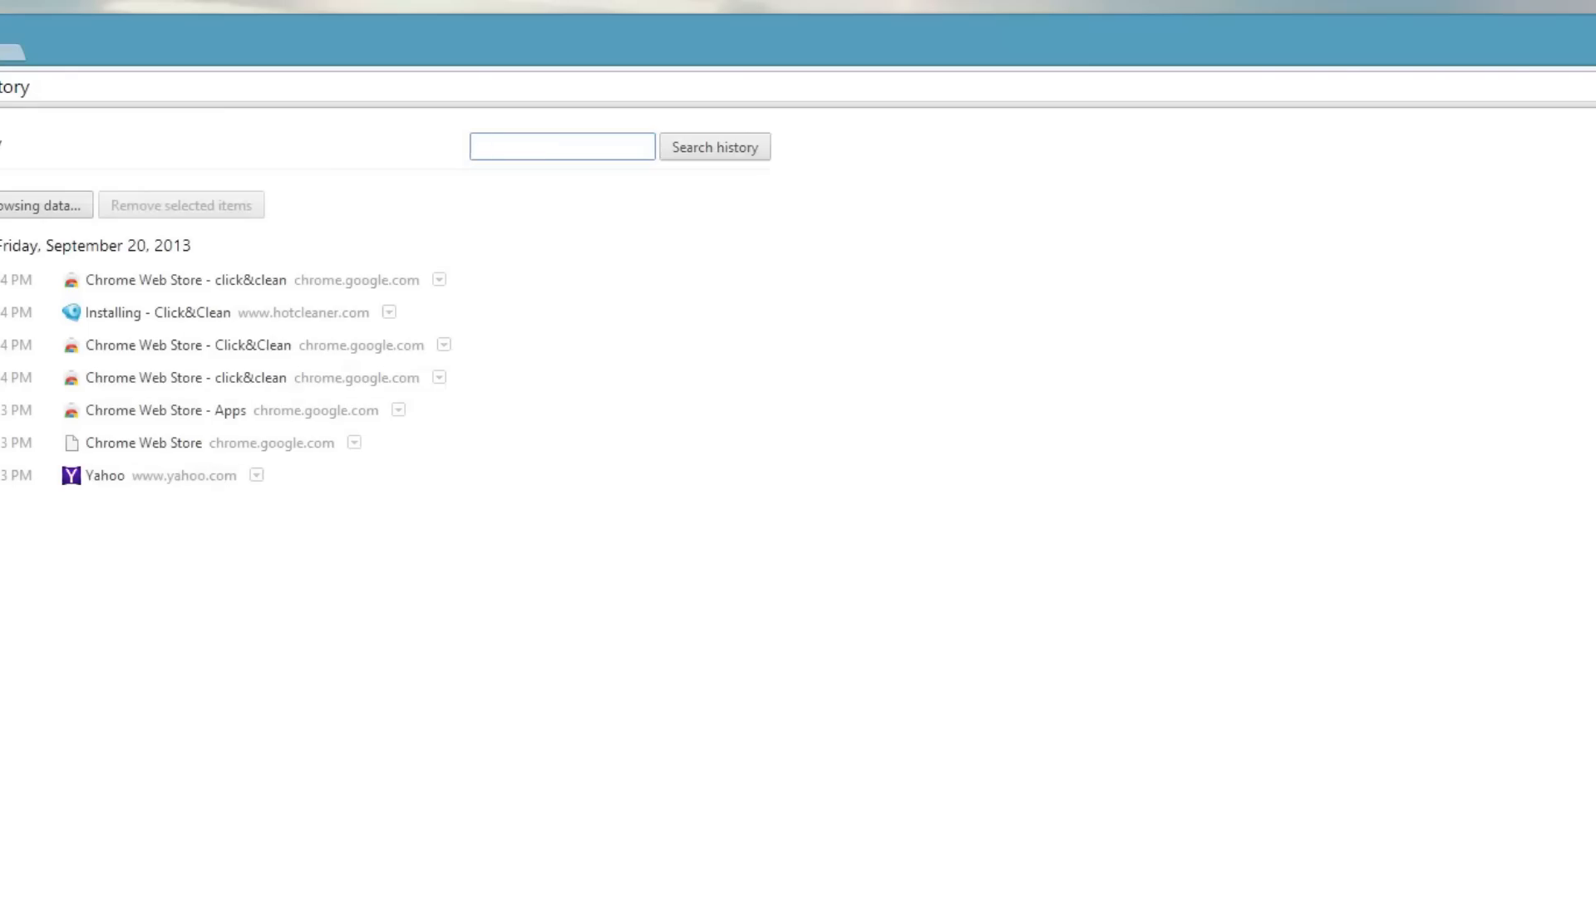
Step: Enable Click&Clean's 'Delete private data when Chrome closes' option, then view History
{"action": "left_click", "coordinate": [1547, 85]}
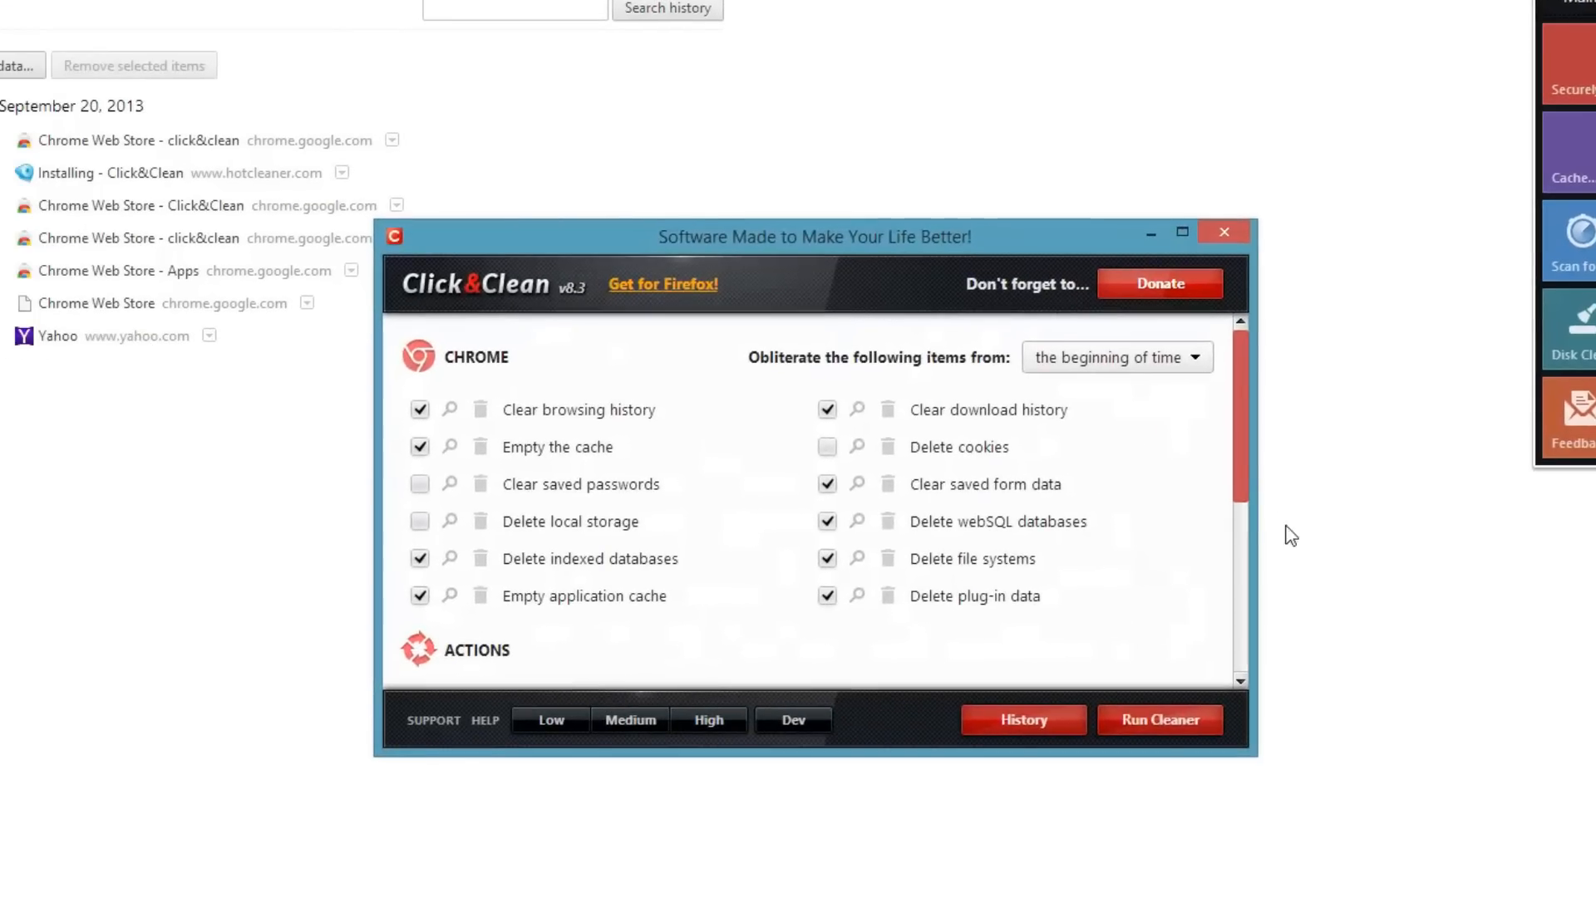
{"action": "scroll", "scroll_direction": "down", "scroll_amount": 3}
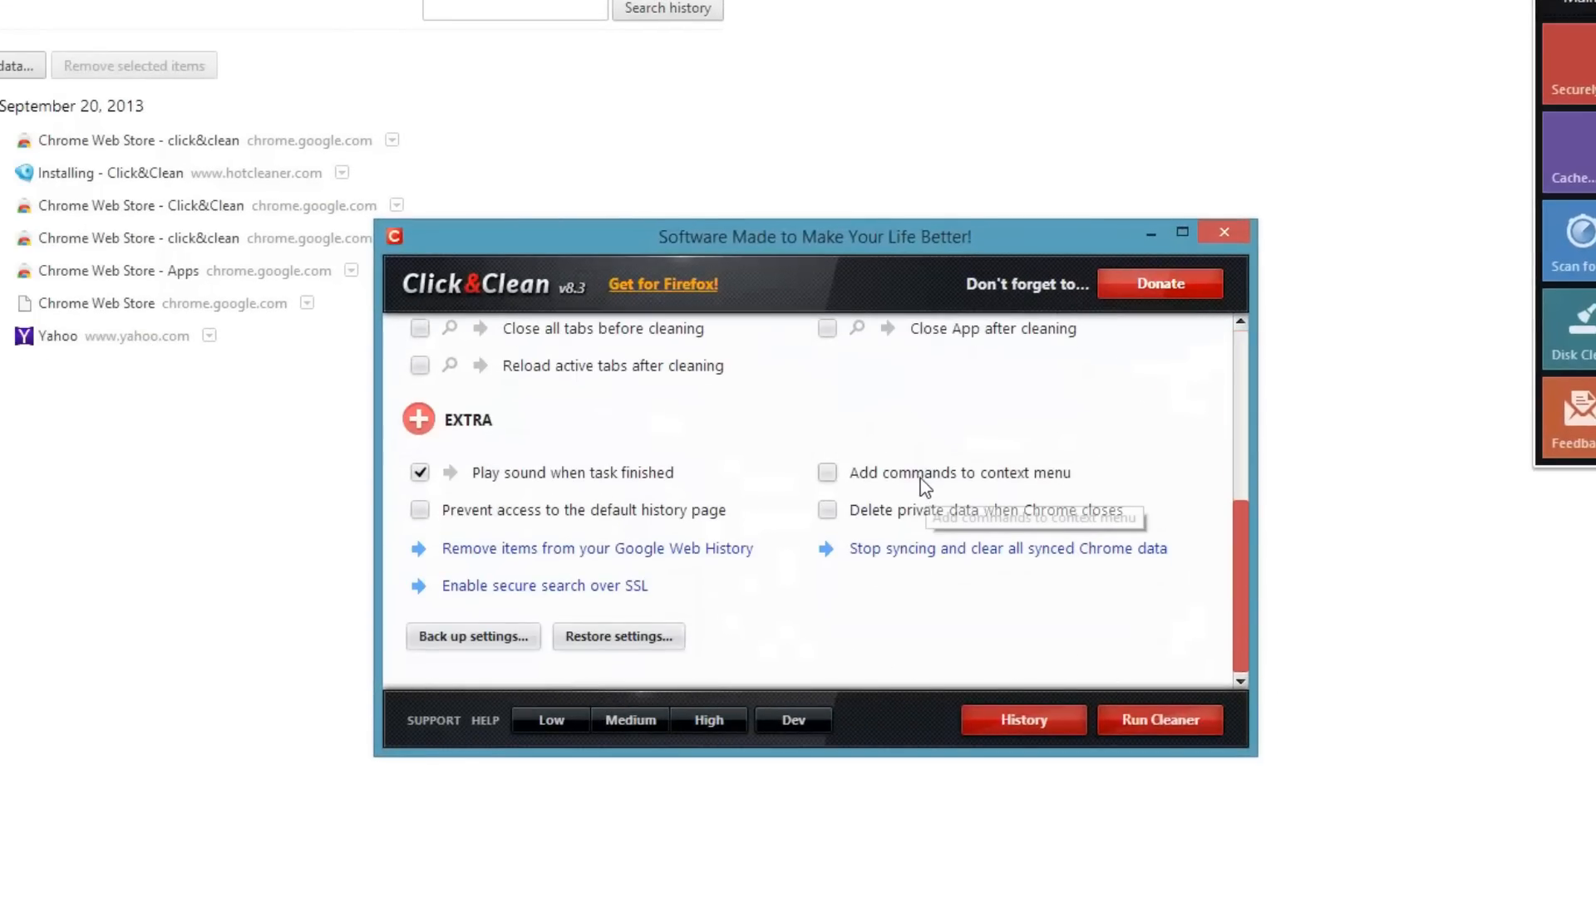
{"action": "left_click", "coordinate": [1222, 232]}
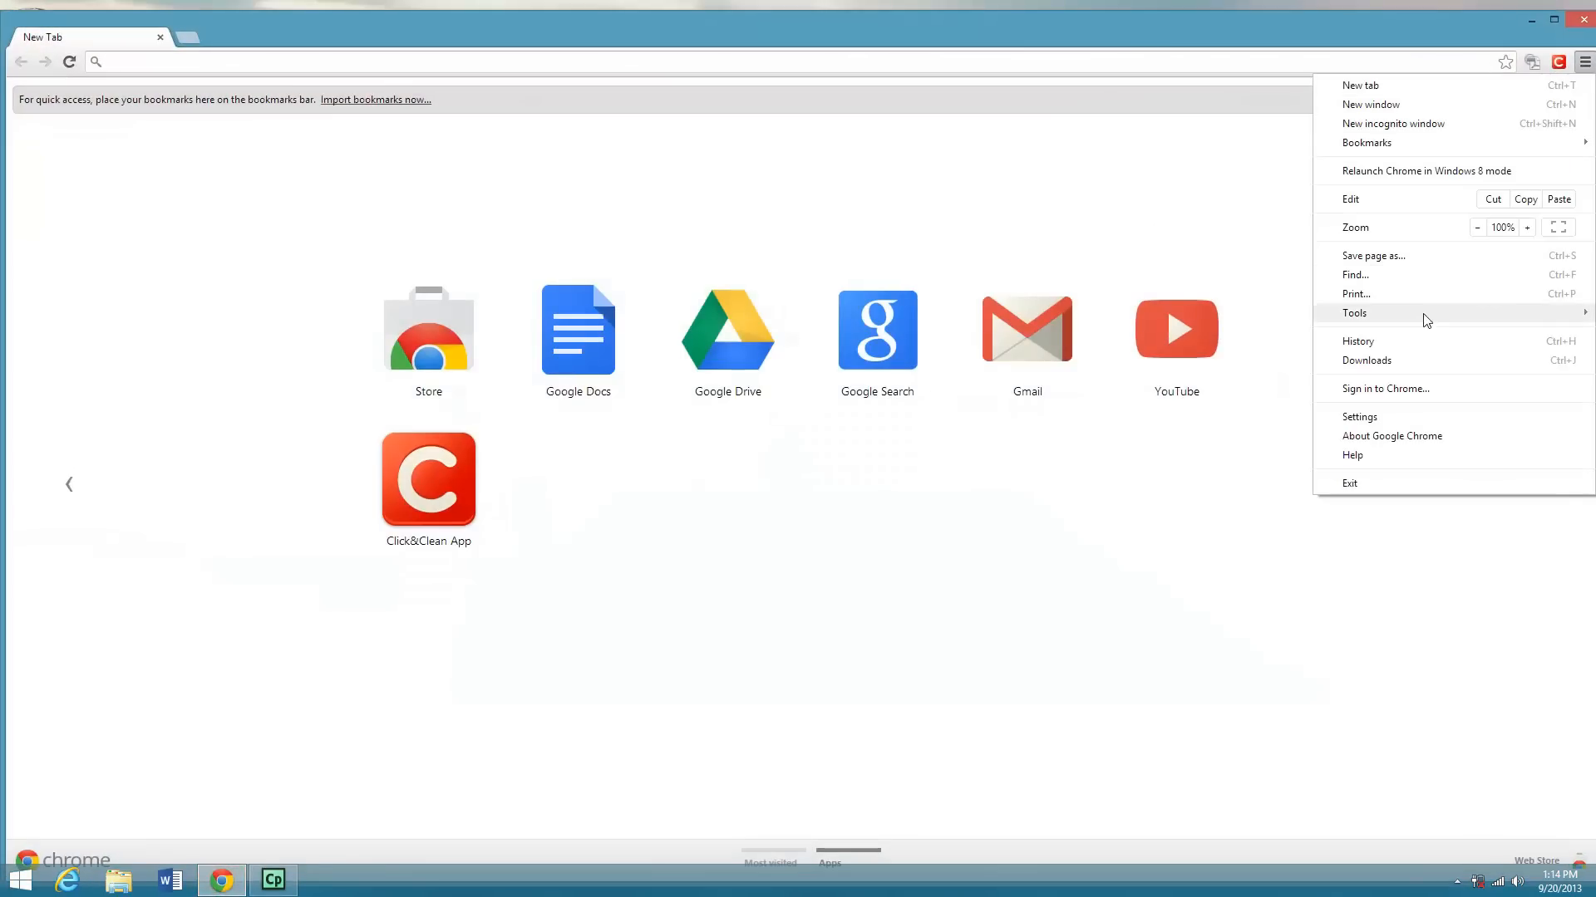
{"action": "left_click", "coordinate": [1358, 342]}
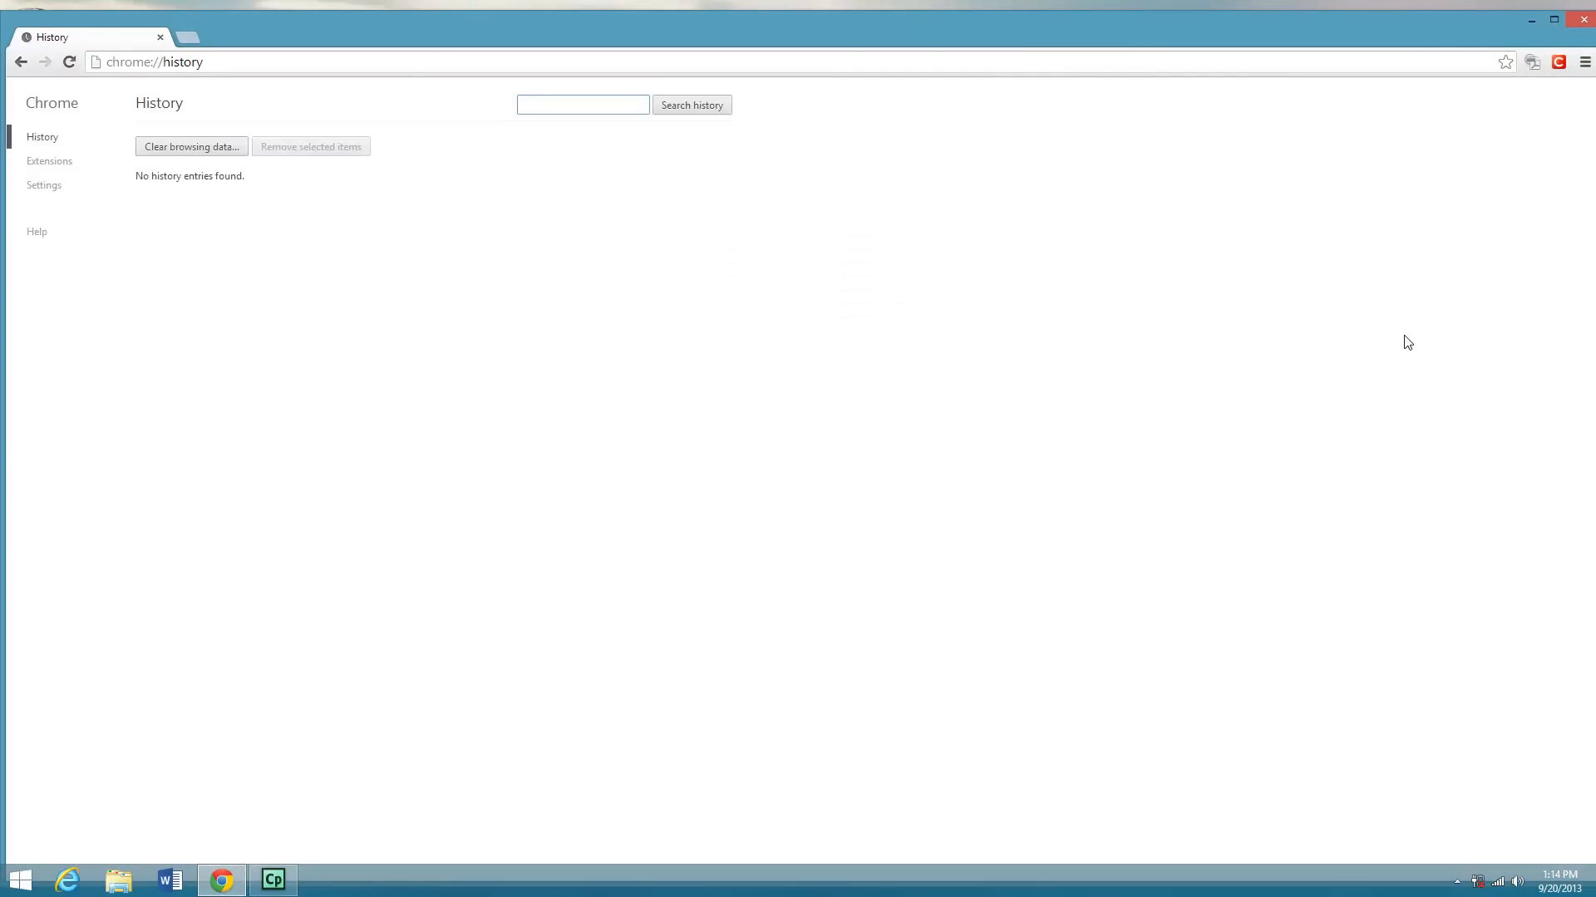